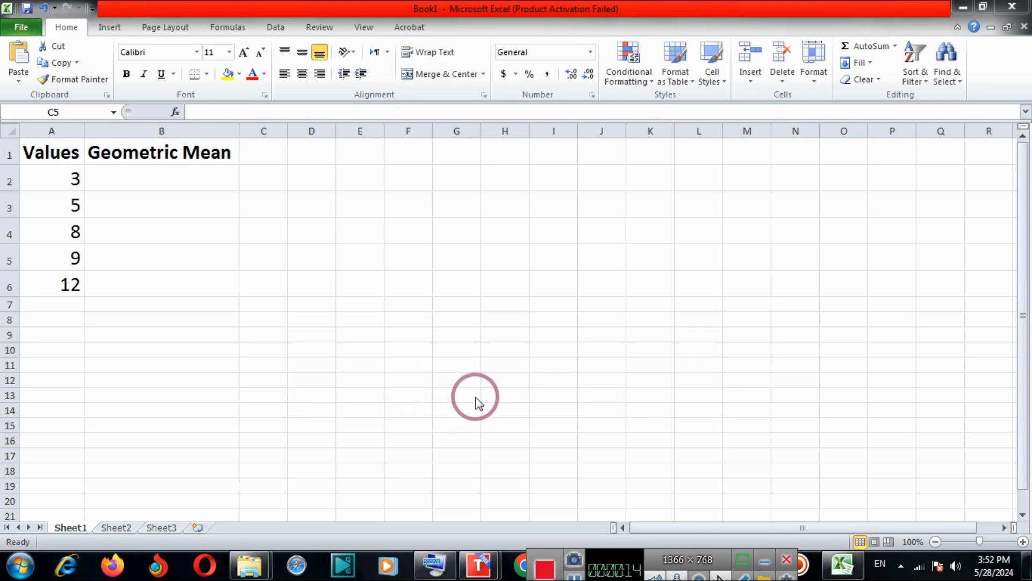
pyautogui.moveTo(494, 403)
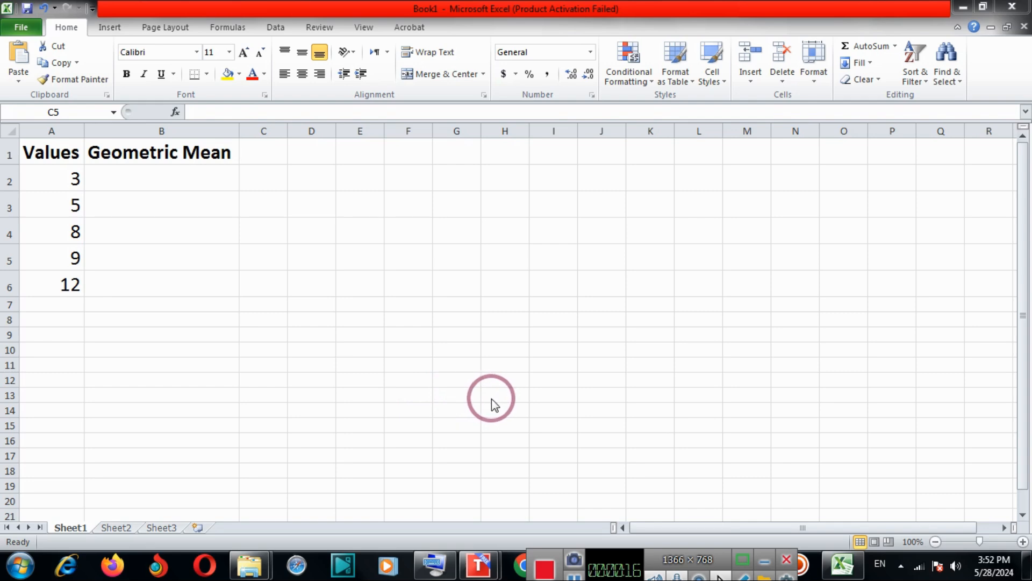
pyautogui.moveTo(506, 405)
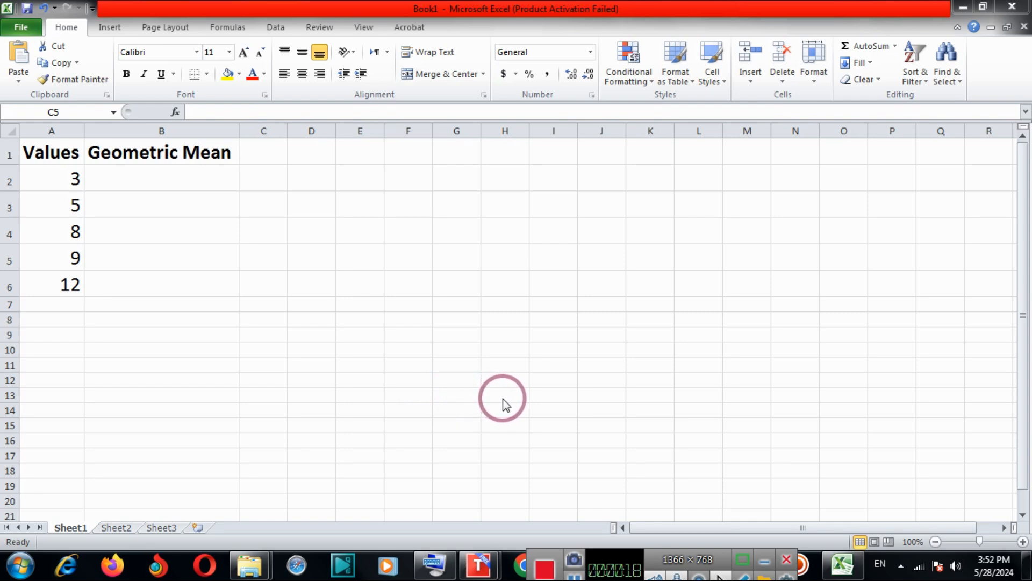
pyautogui.moveTo(516, 409)
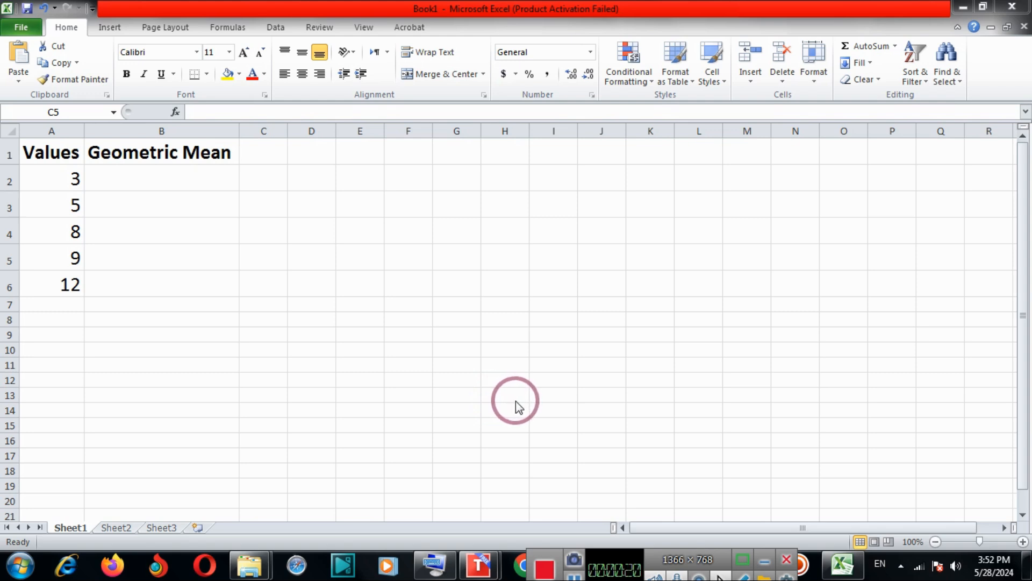
pyautogui.moveTo(527, 406)
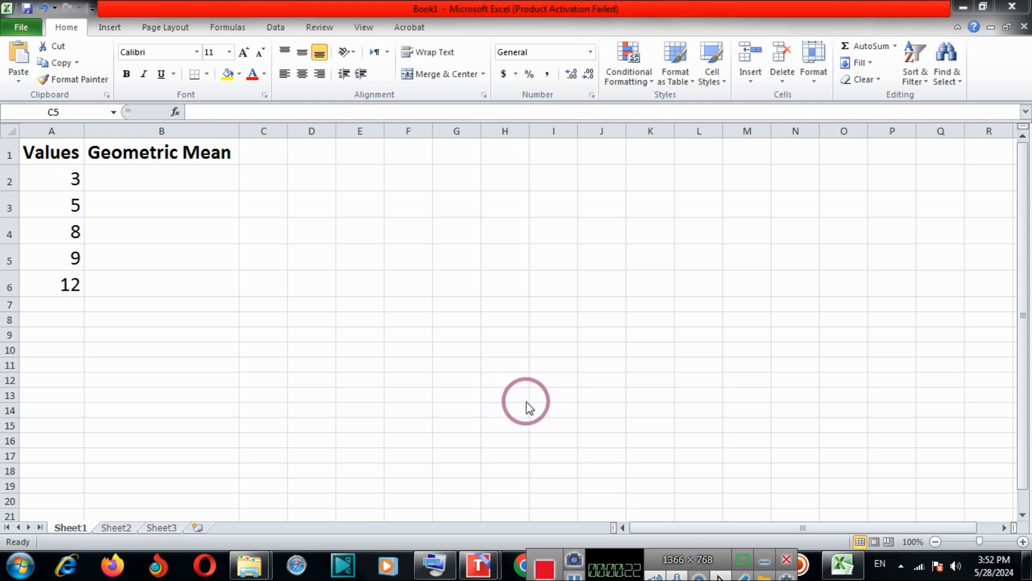
pyautogui.moveTo(545, 409)
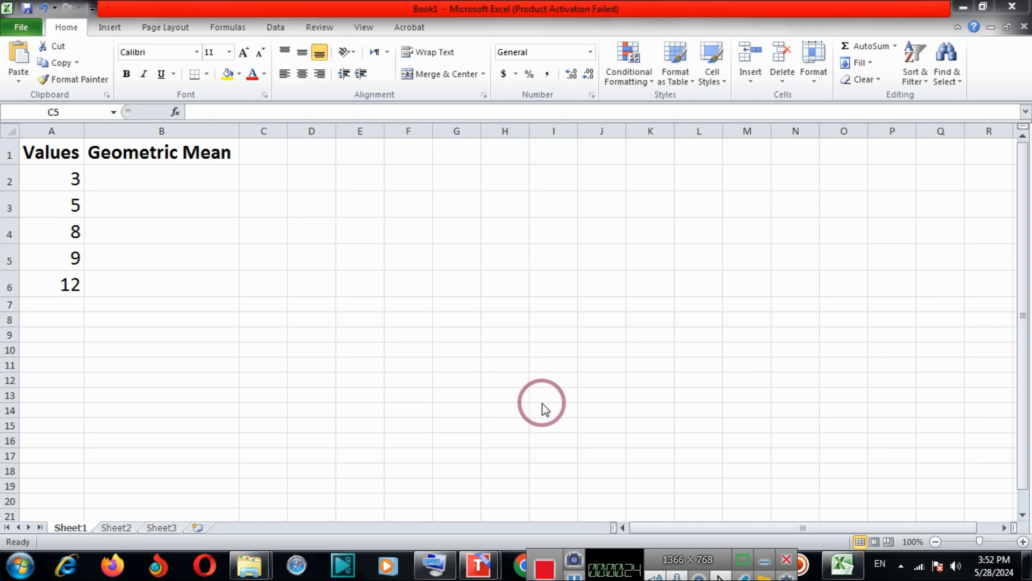
pyautogui.moveTo(561, 412)
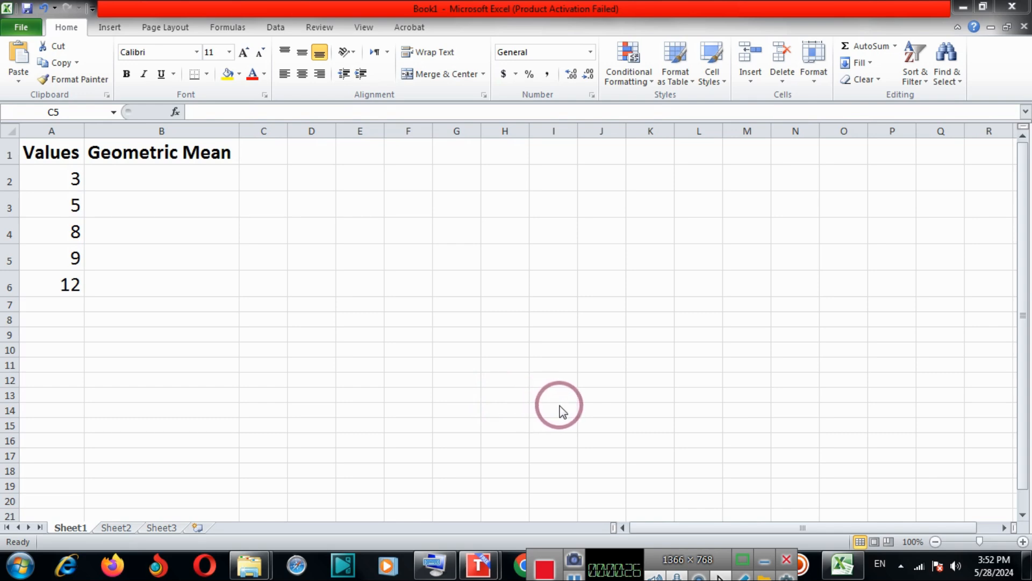
pyautogui.moveTo(575, 415)
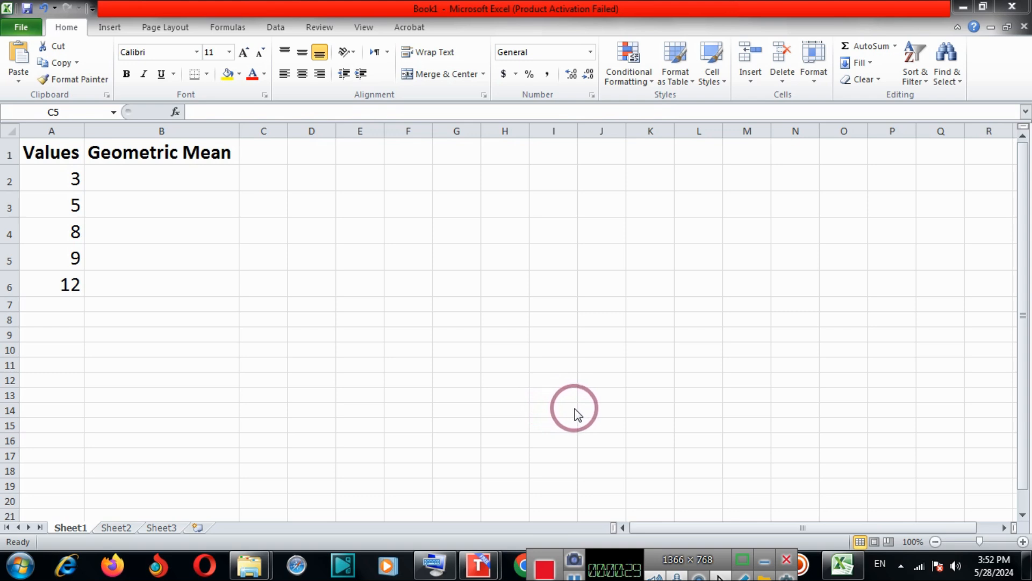
pyautogui.moveTo(51, 140)
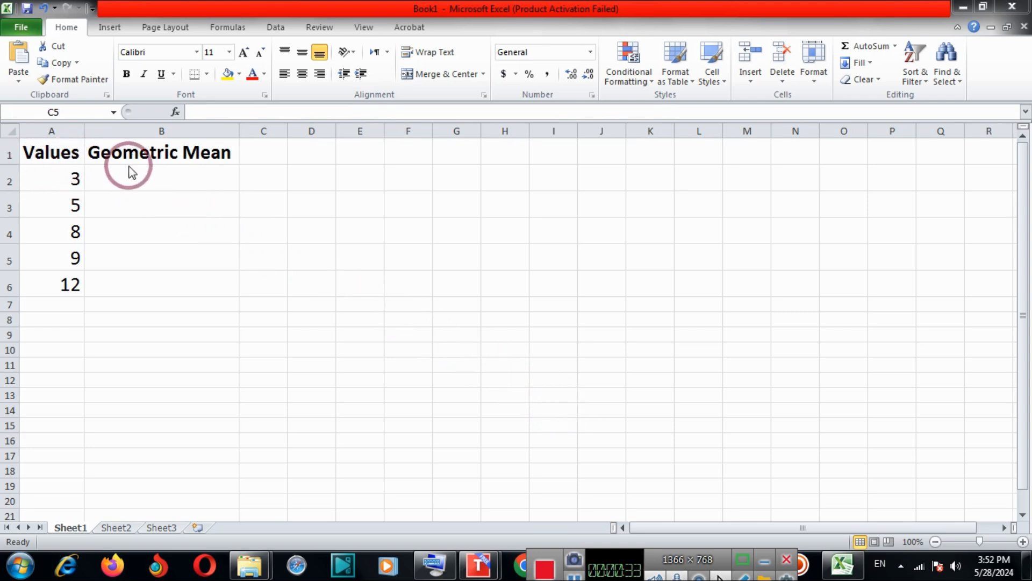
pyautogui.moveTo(85, 164)
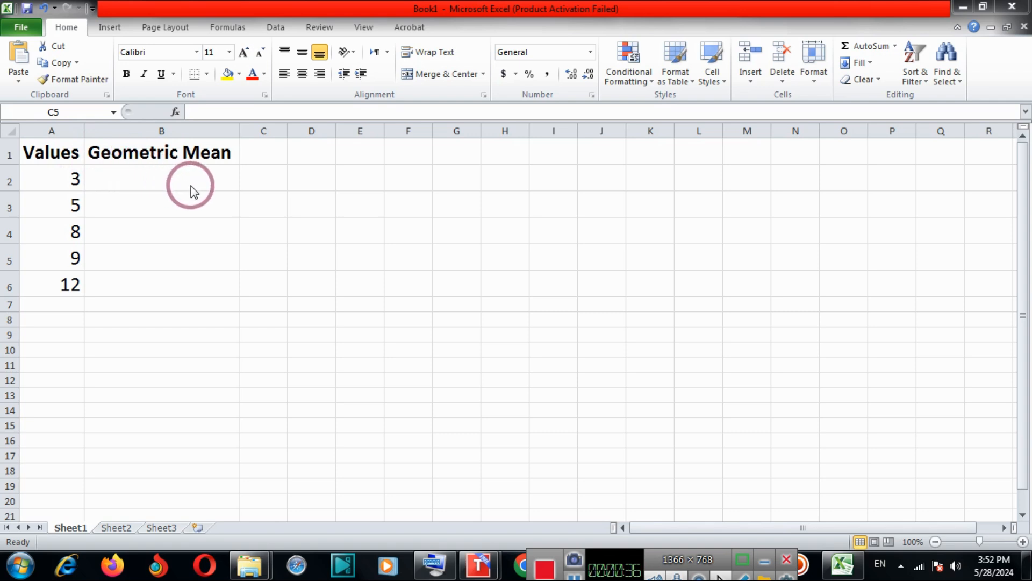
pyautogui.moveTo(129, 183)
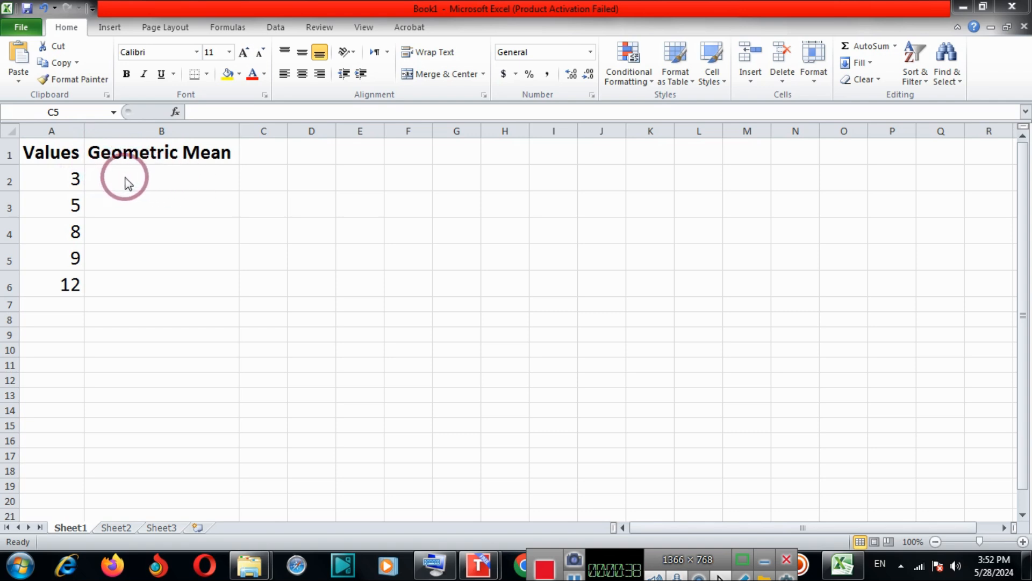
# - Enter =GEOMEAN(A2:A6) in B2, giving the geometric mean 6.645398059
pyautogui.click(125, 177)
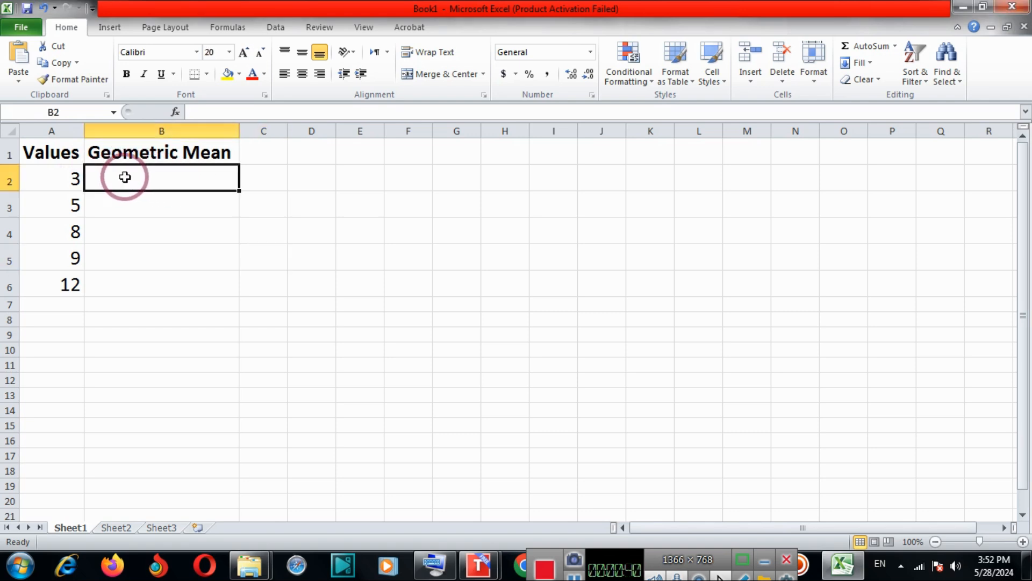
pyautogui.write('=')
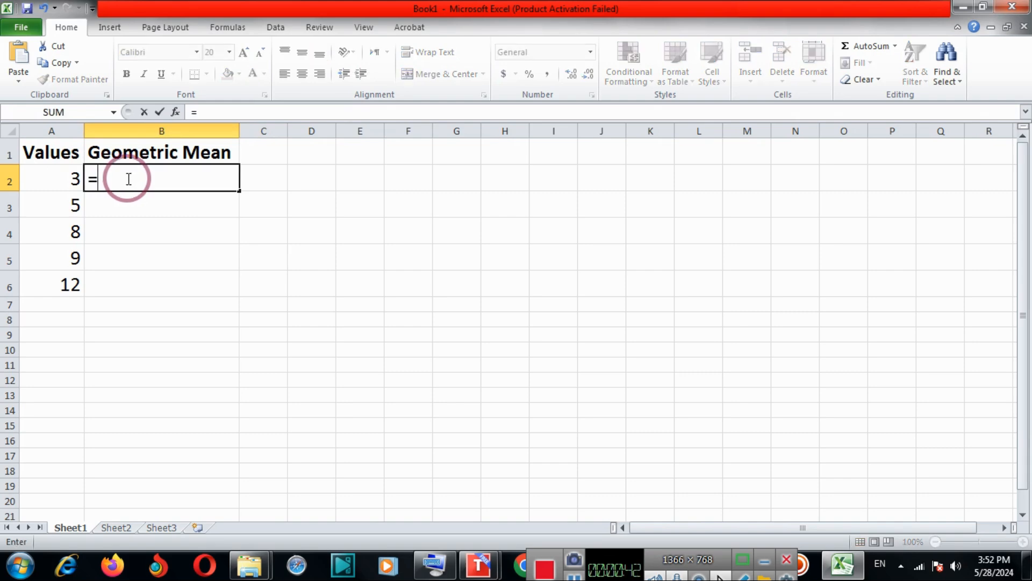
pyautogui.write('G')
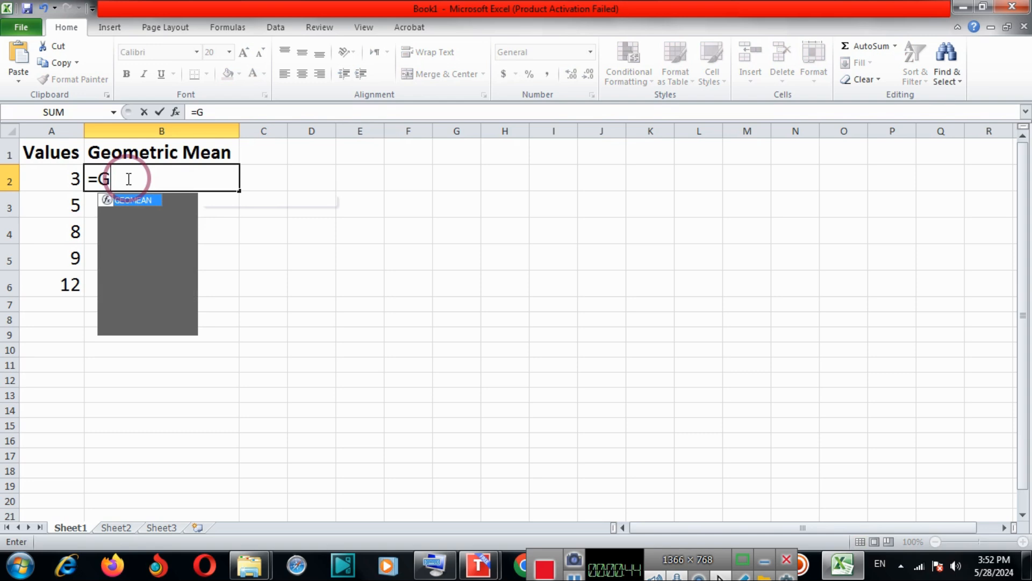
pyautogui.write('eo')
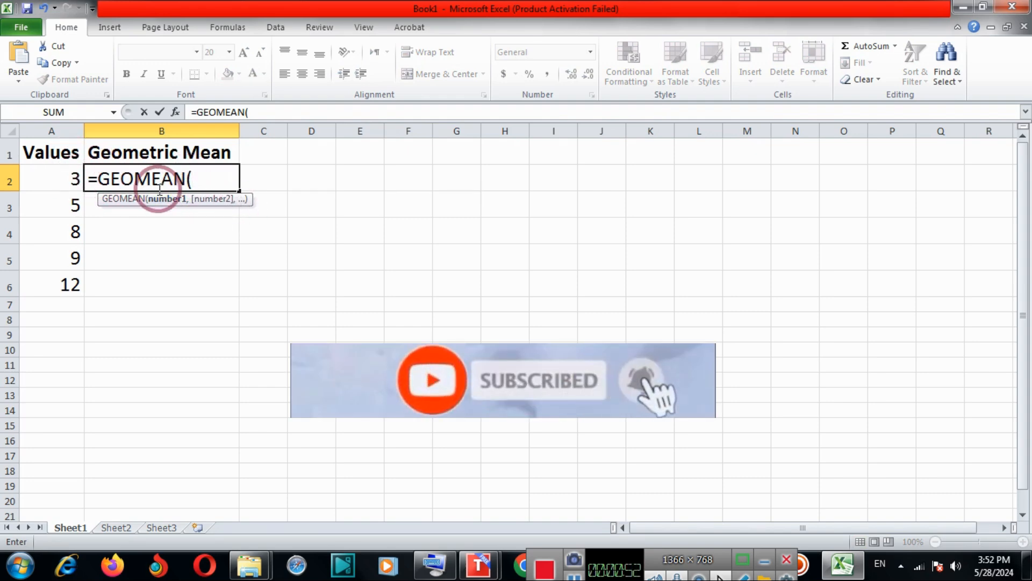
pyautogui.click(52, 181)
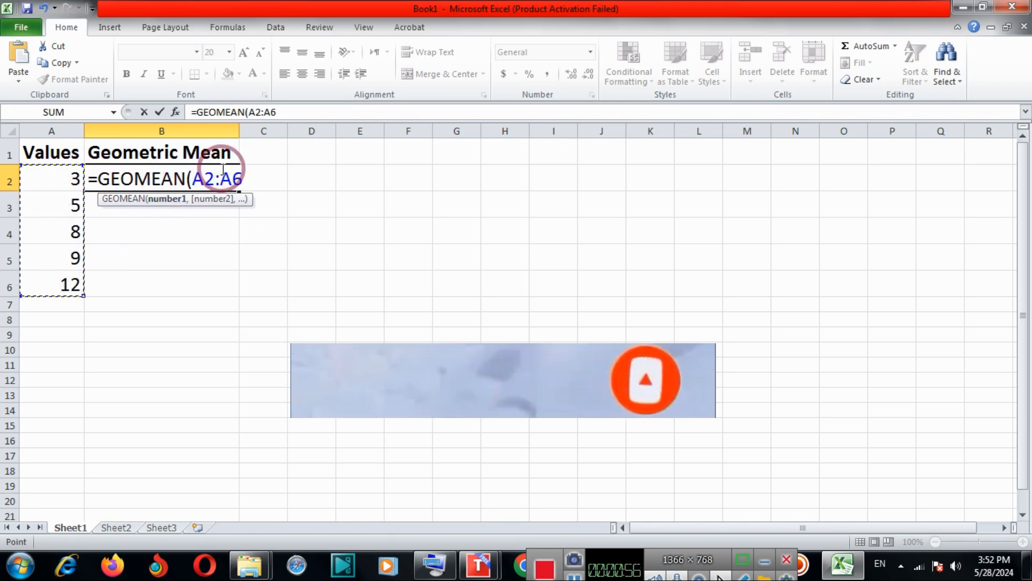
pyautogui.write(')')
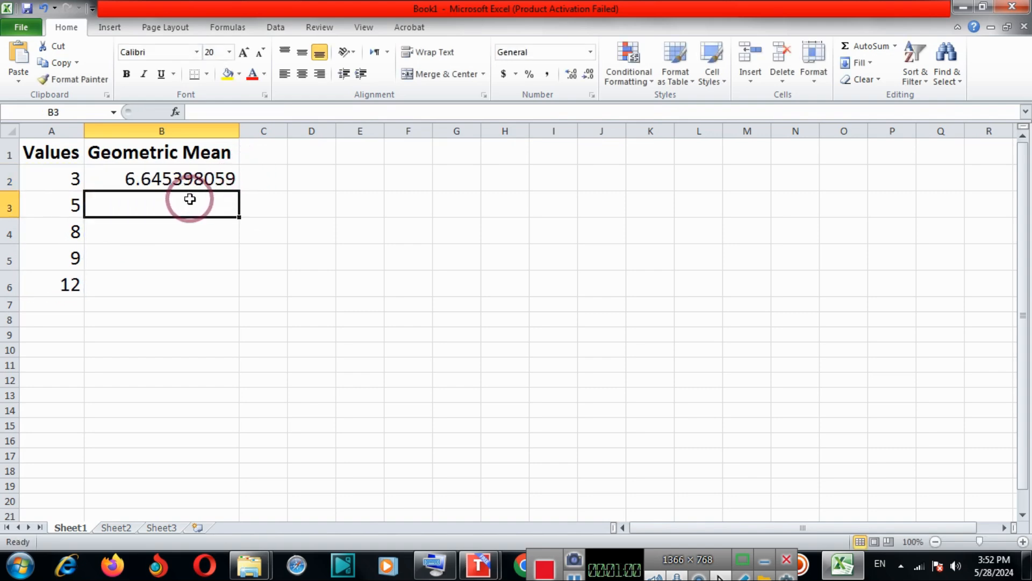
pyautogui.click(153, 178)
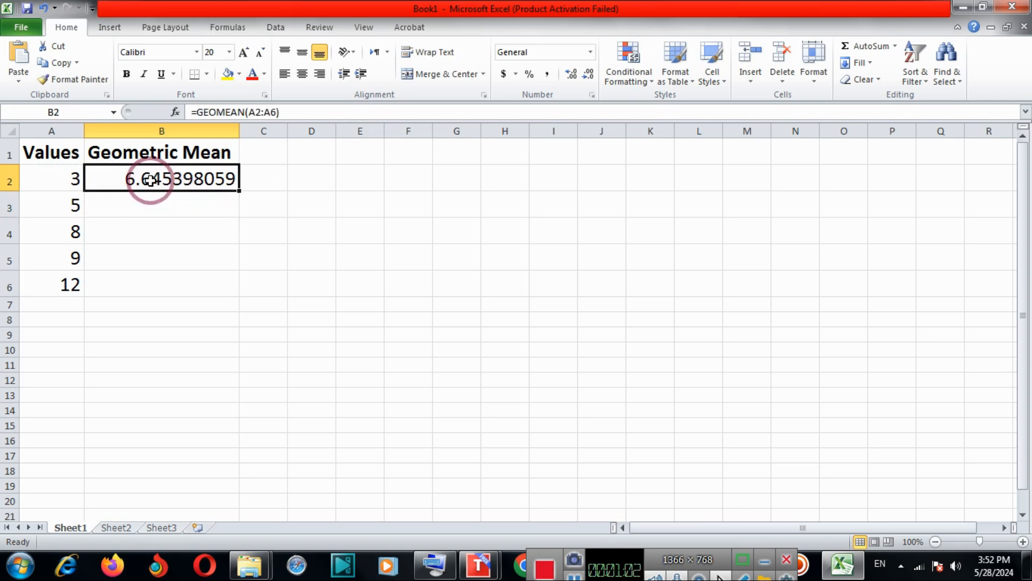
pyautogui.doubleClick(153, 181)
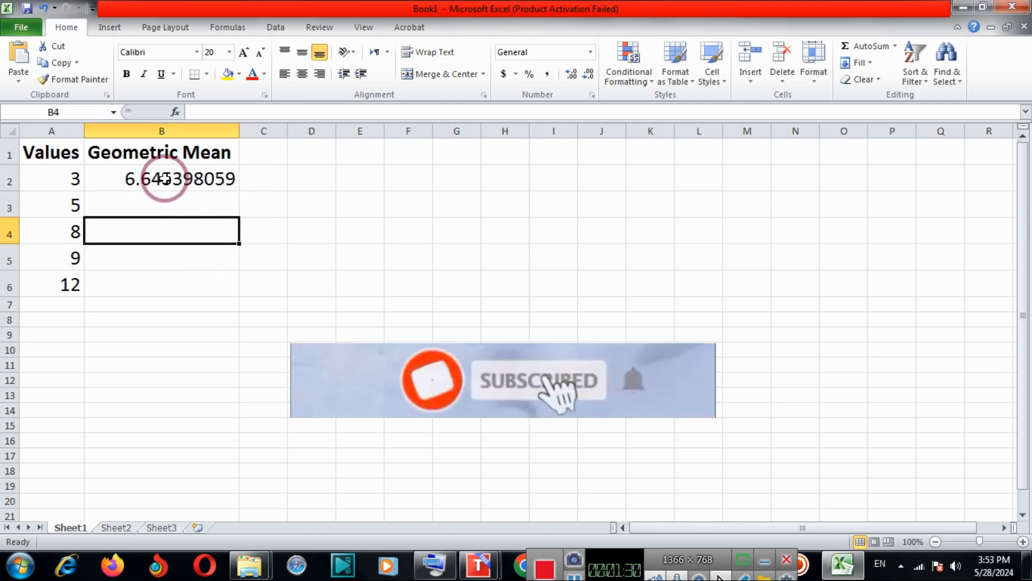
pyautogui.moveTo(288, 184)
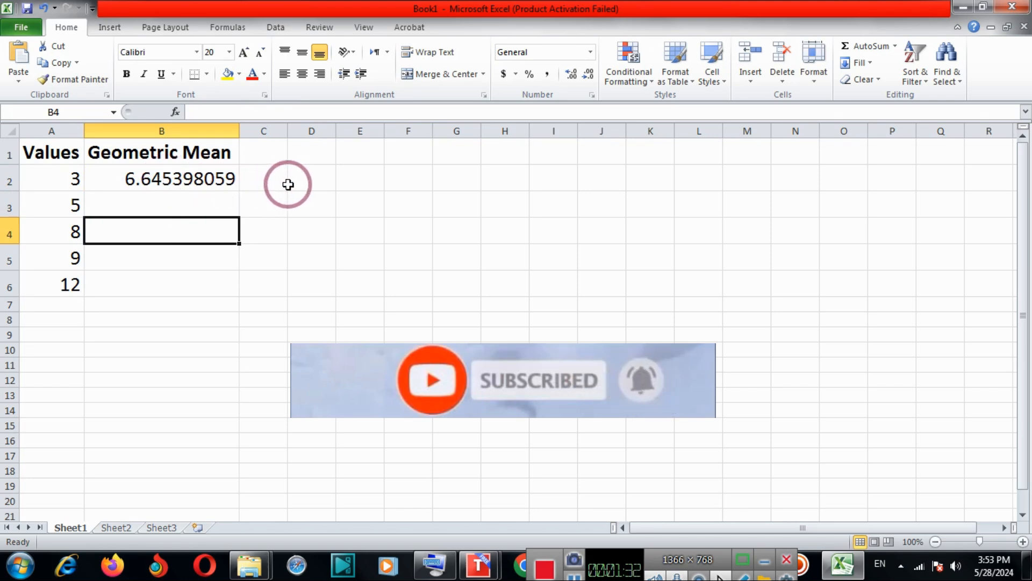